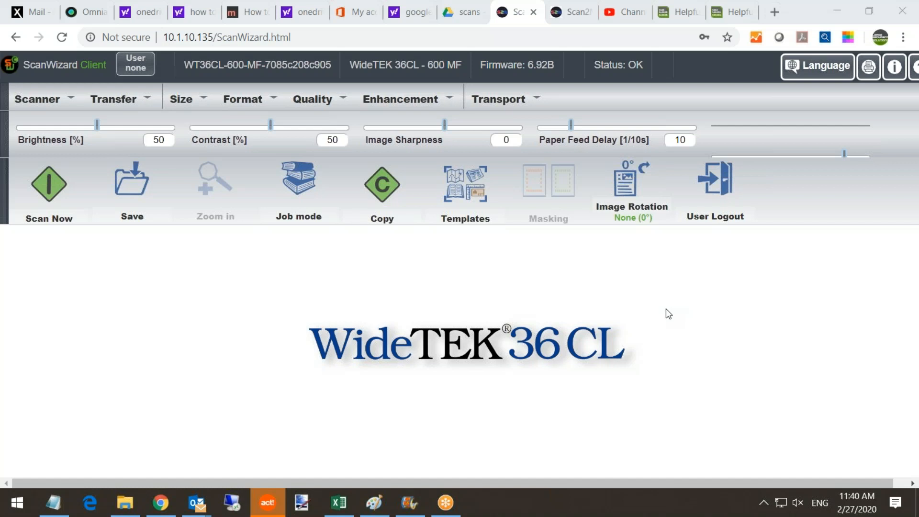
{"action": "mouse_move", "coordinate": [645, 308]}
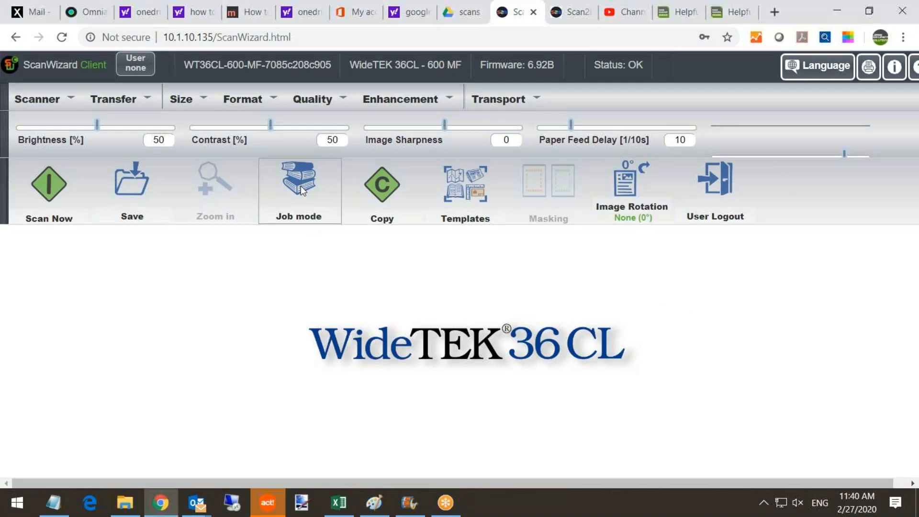
Step: Enable Job mode so multiple pages collect in an empty Image List
{"action": "left_click", "coordinate": [298, 185]}
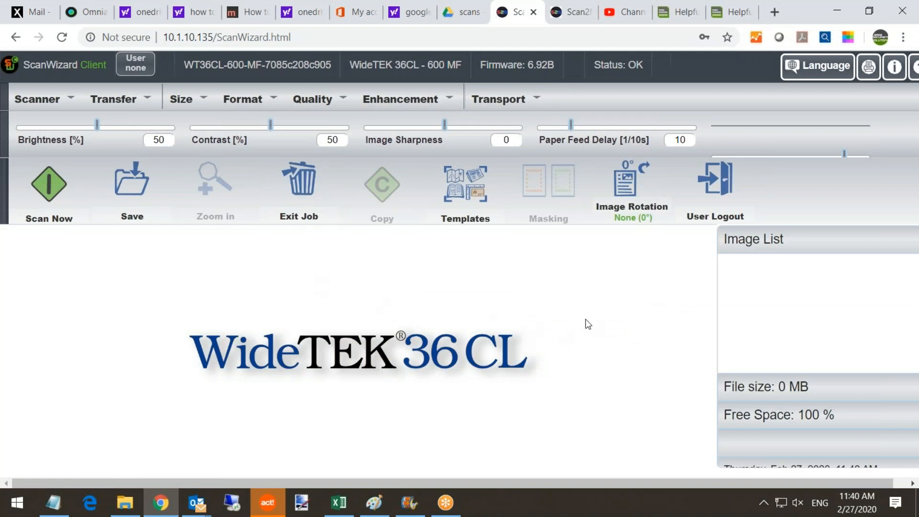
{"action": "mouse_move", "coordinate": [814, 457]}
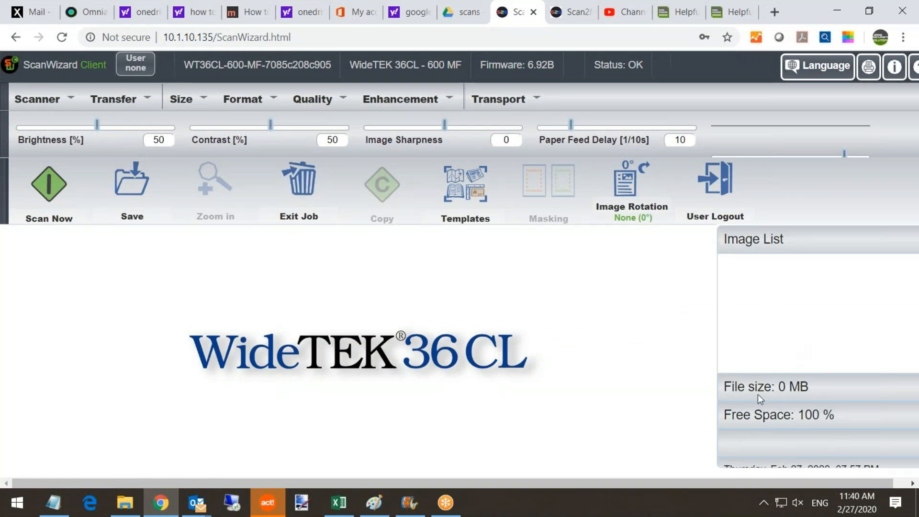
{"action": "mouse_move", "coordinate": [830, 389]}
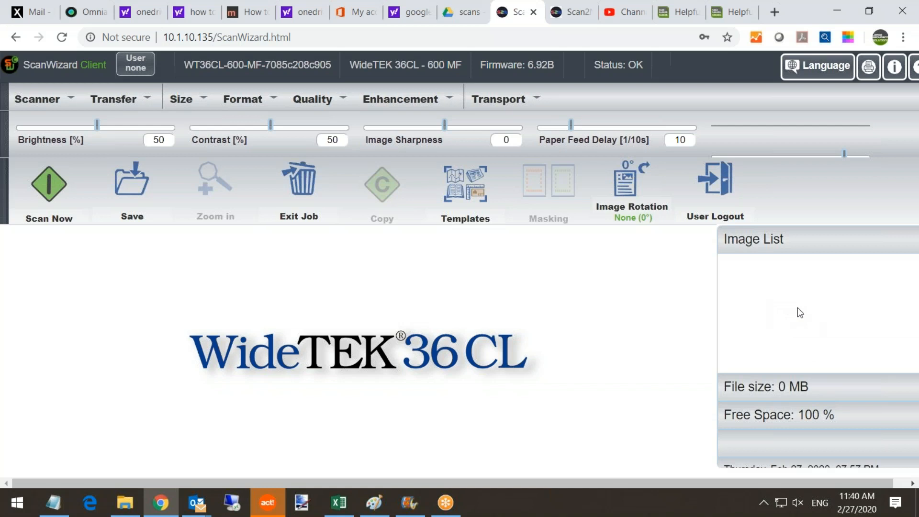
{"action": "mouse_move", "coordinate": [410, 260]}
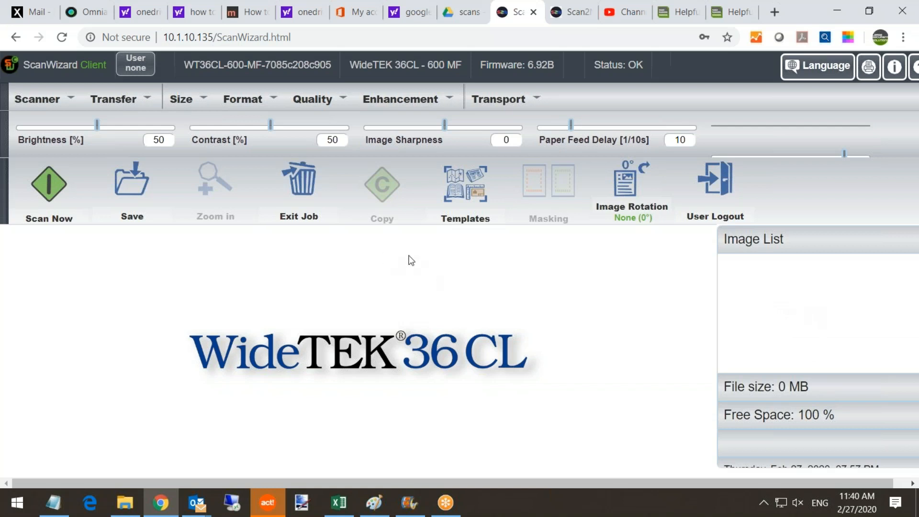
Step: Show the Transport menu with Scan Mode, Transport Speed and Document Output
{"action": "left_click", "coordinate": [498, 98]}
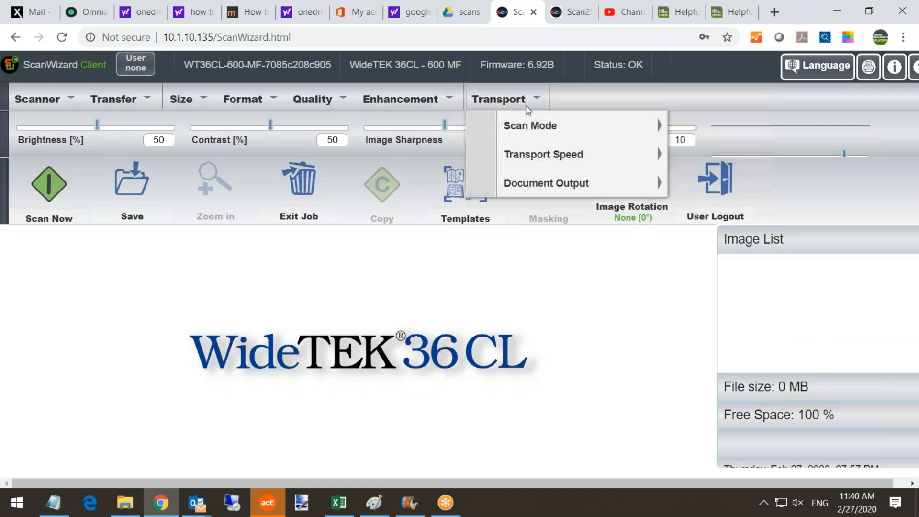
{"action": "mouse_move", "coordinate": [545, 182]}
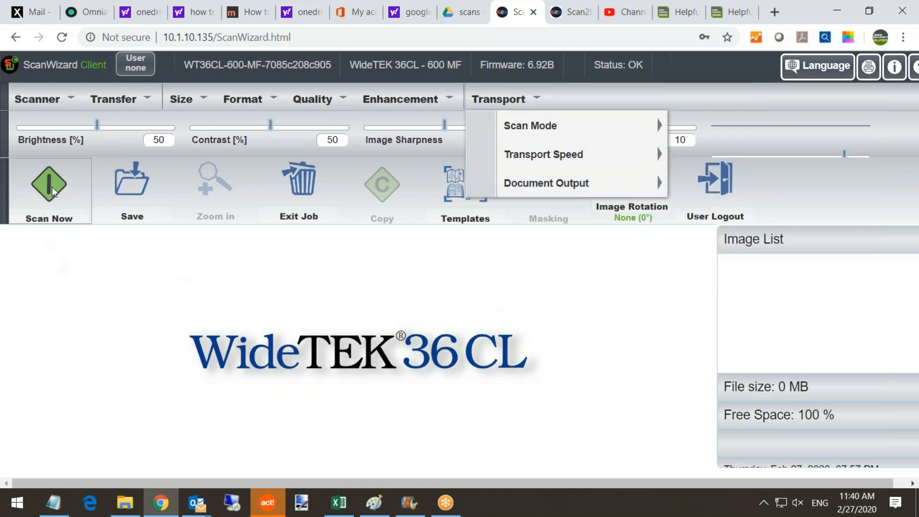
Step: Scan two spec-sheet pages into the job via Scan Now, totalling about 2.69 MB
{"action": "left_click", "coordinate": [48, 183]}
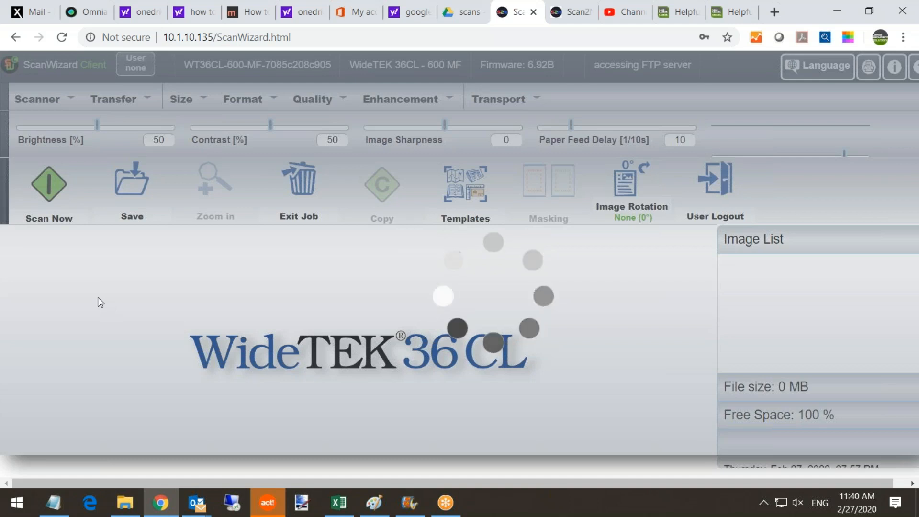
{"action": "left_click", "coordinate": [49, 184]}
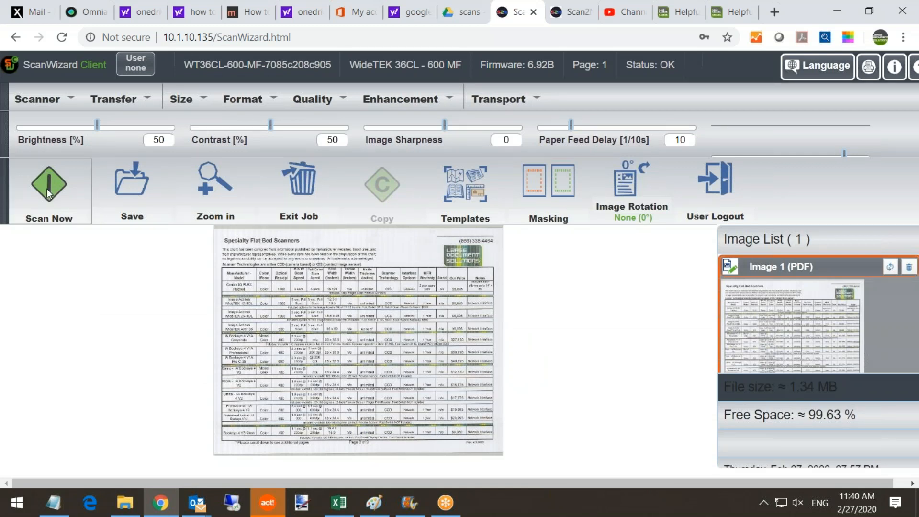
{"action": "left_click", "coordinate": [47, 189]}
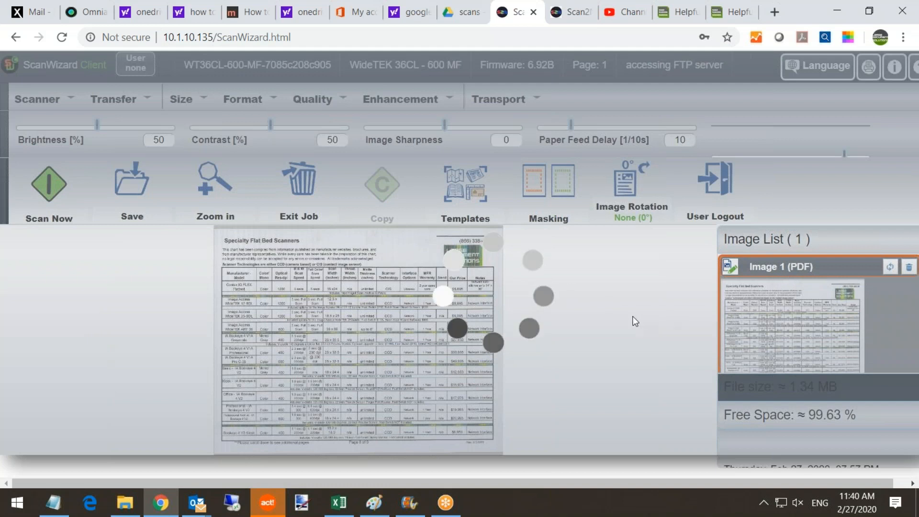
{"action": "left_click", "coordinate": [48, 184]}
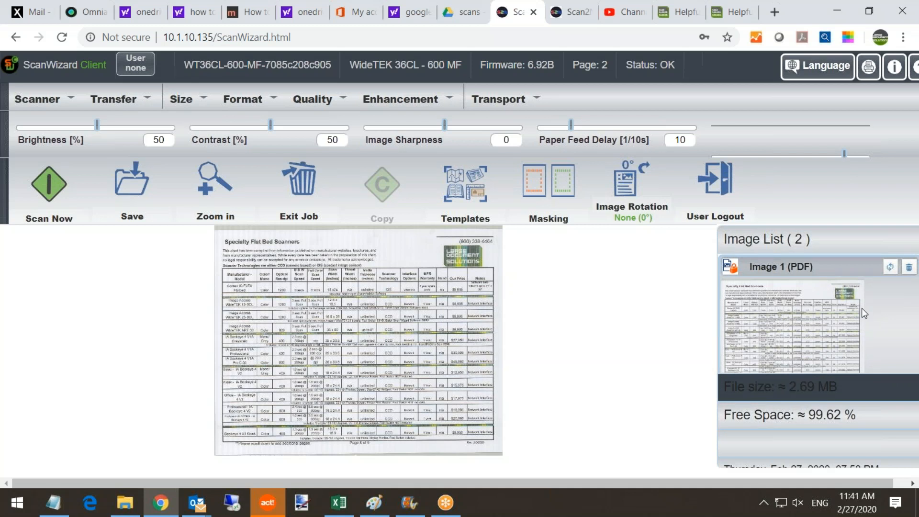
{"action": "mouse_move", "coordinate": [806, 313]}
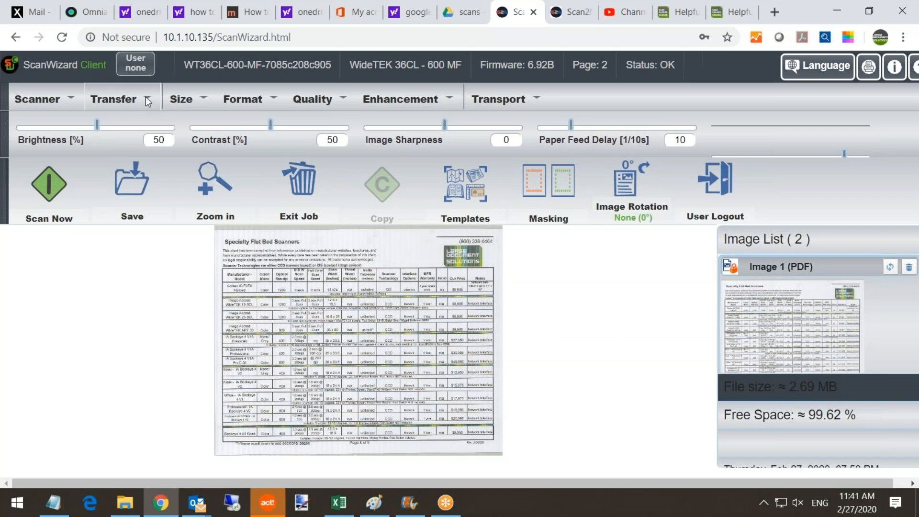
{"action": "left_click", "coordinate": [114, 98]}
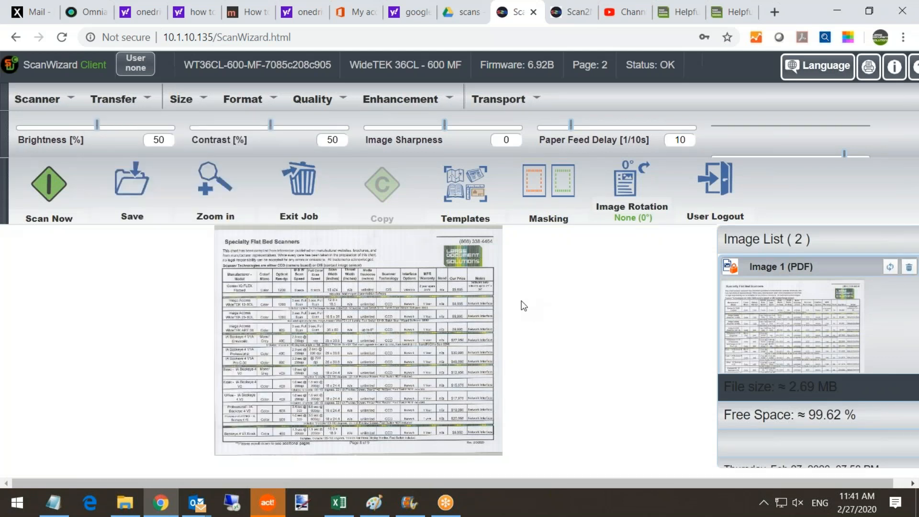
{"action": "mouse_move", "coordinate": [554, 296]}
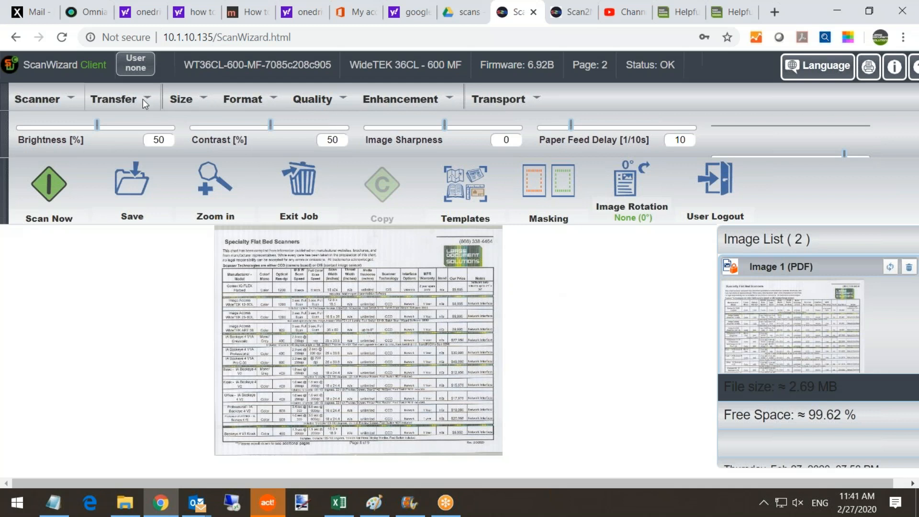
Step: Set the job's output File Type to MultiPDF under Transfer
{"action": "left_click", "coordinate": [115, 98]}
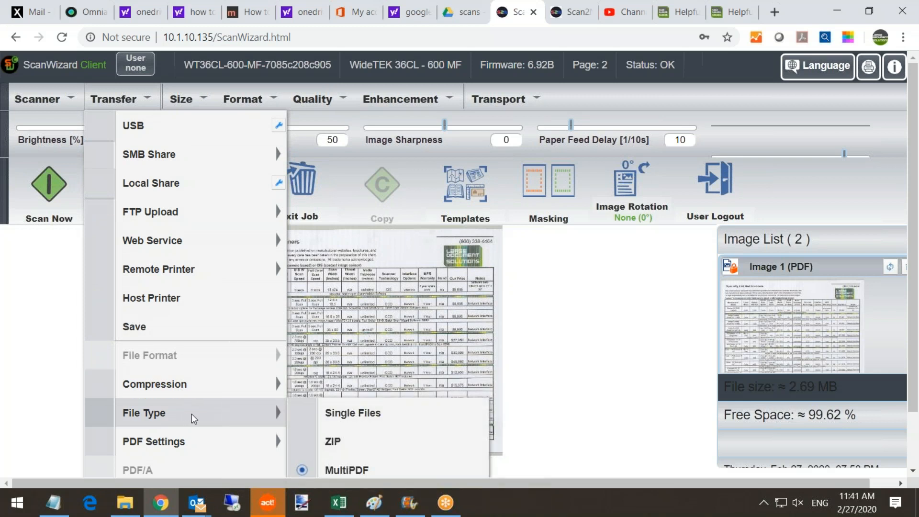
{"action": "mouse_move", "coordinate": [246, 415]}
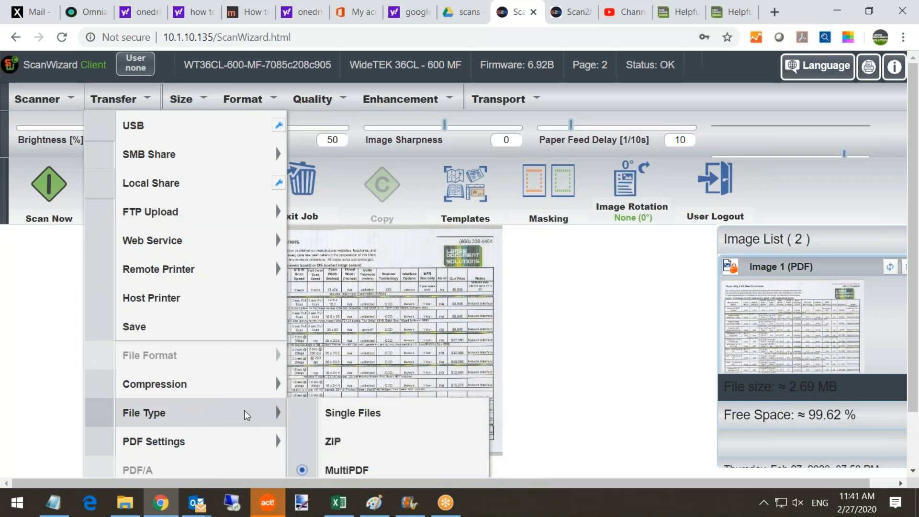
{"action": "mouse_move", "coordinate": [315, 417]}
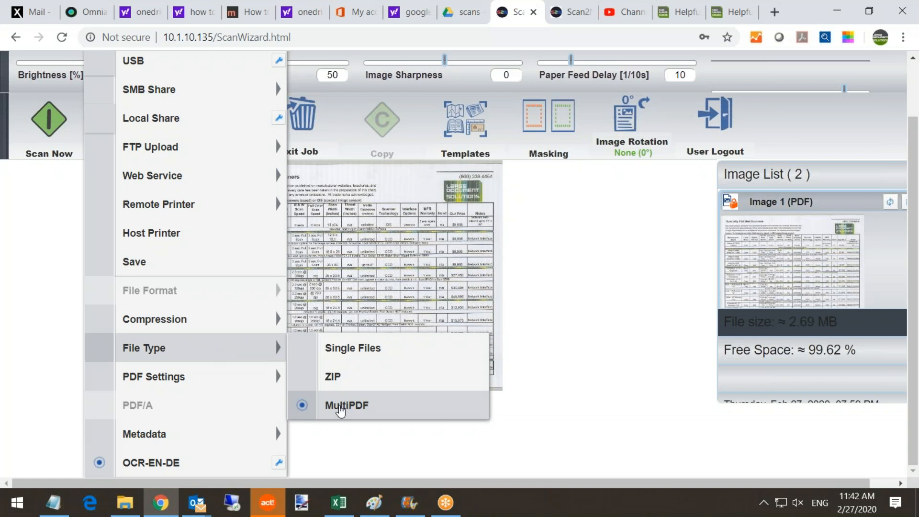
{"action": "left_click", "coordinate": [345, 405]}
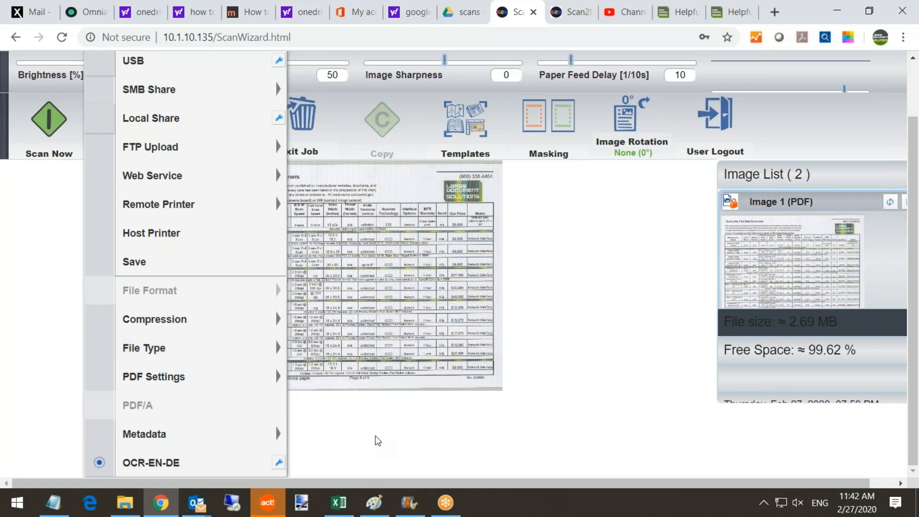
{"action": "mouse_move", "coordinate": [530, 426]}
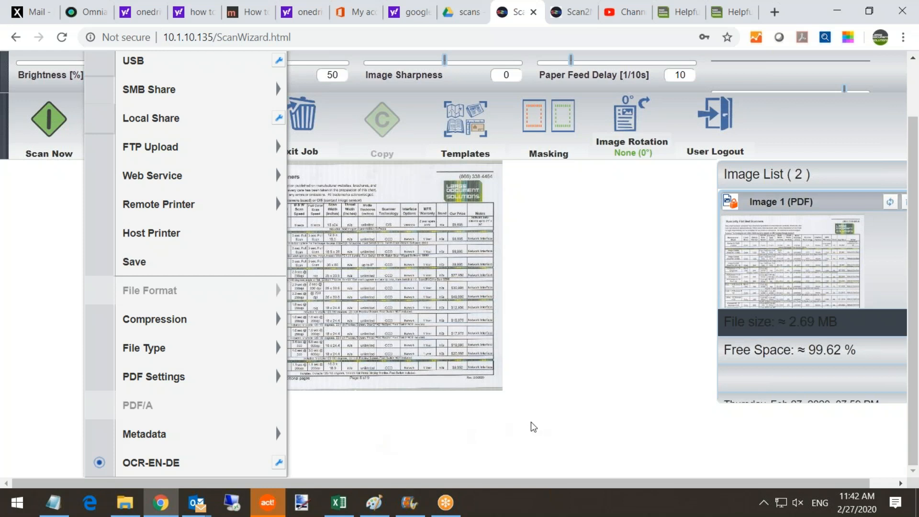